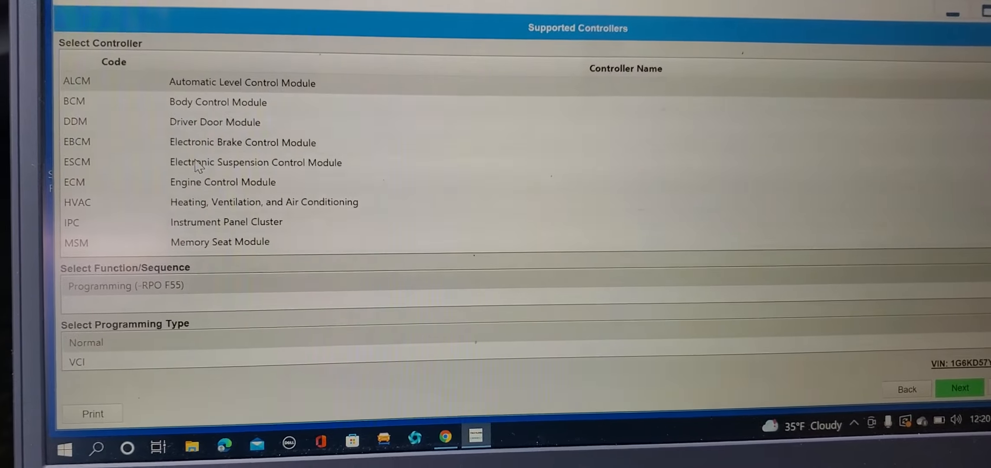
Select ECM (Engine Control Module) for normal programming and continue.
{"action": "left_click", "coordinate": [222, 182]}
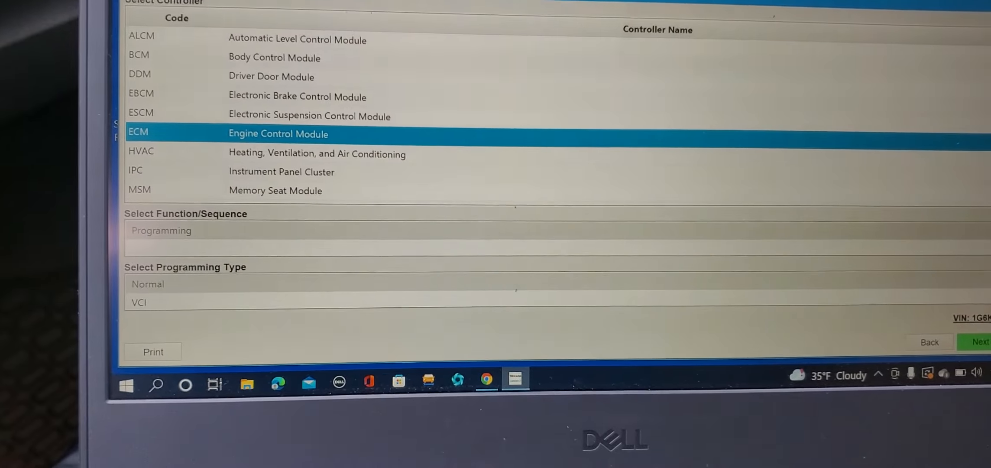
{"action": "left_click", "coordinate": [981, 341]}
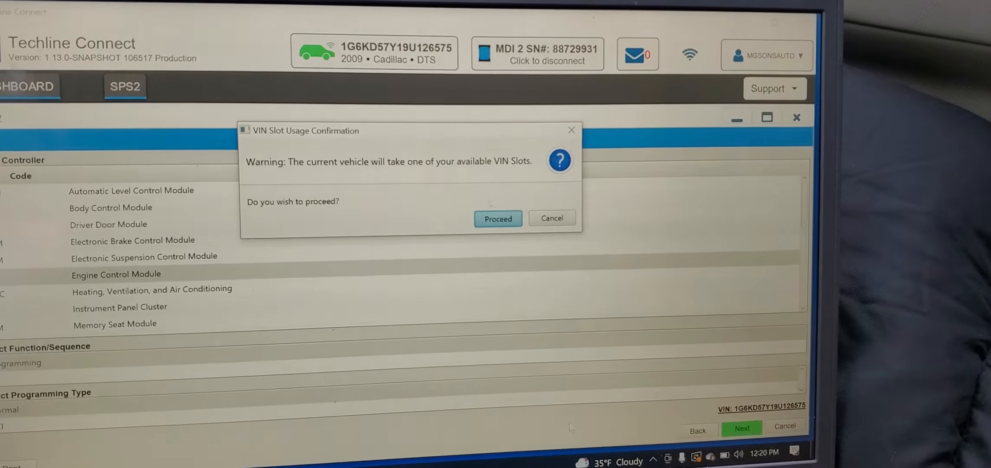
Accept the VIN slot usage confirmation to reach ECM calibration selection.
{"action": "left_click", "coordinate": [498, 218]}
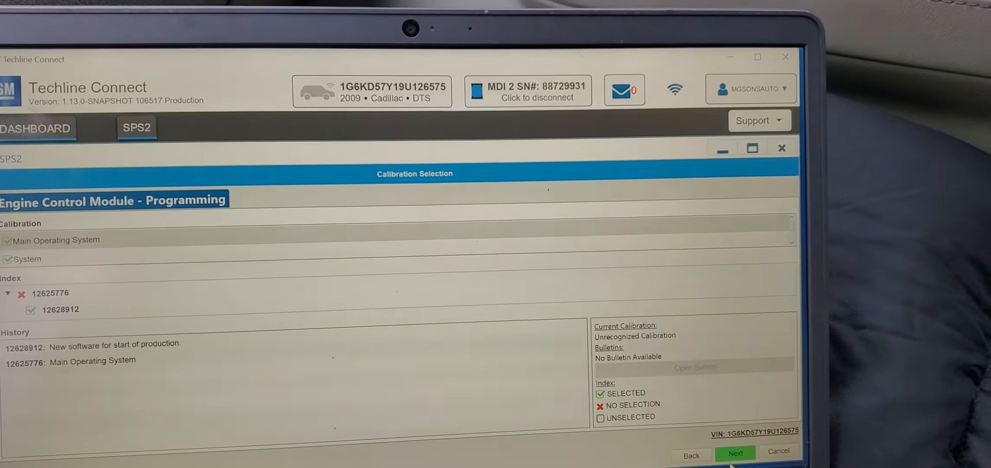
Accept calibration 12628912, review the eight-calibration summary, and start ECM programming.
{"action": "left_click", "coordinate": [735, 454]}
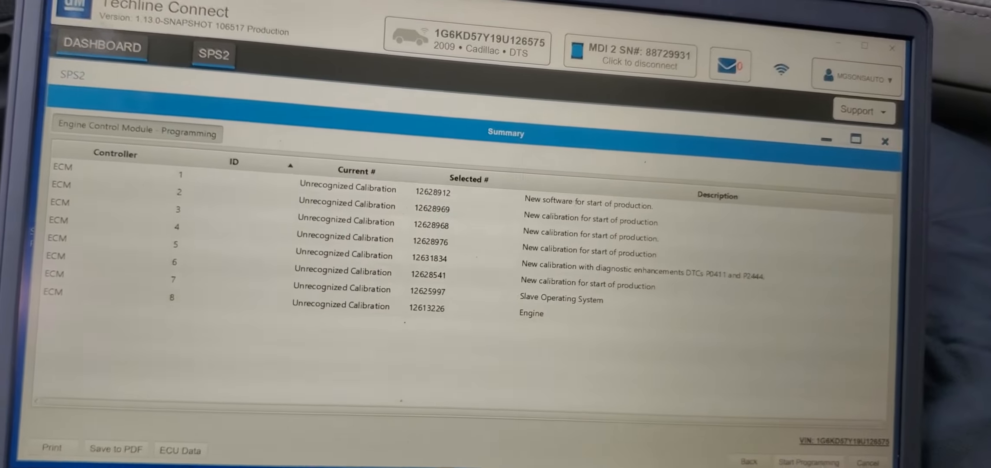
{"action": "left_click", "coordinate": [807, 461]}
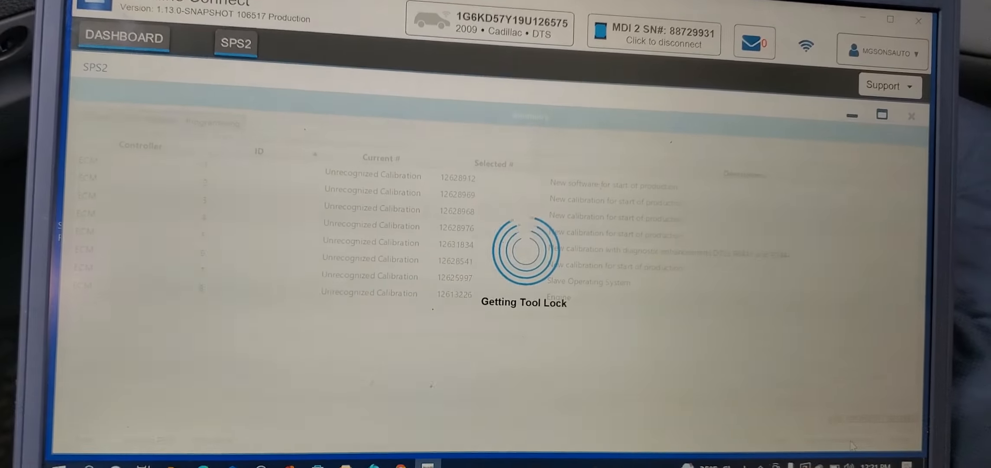